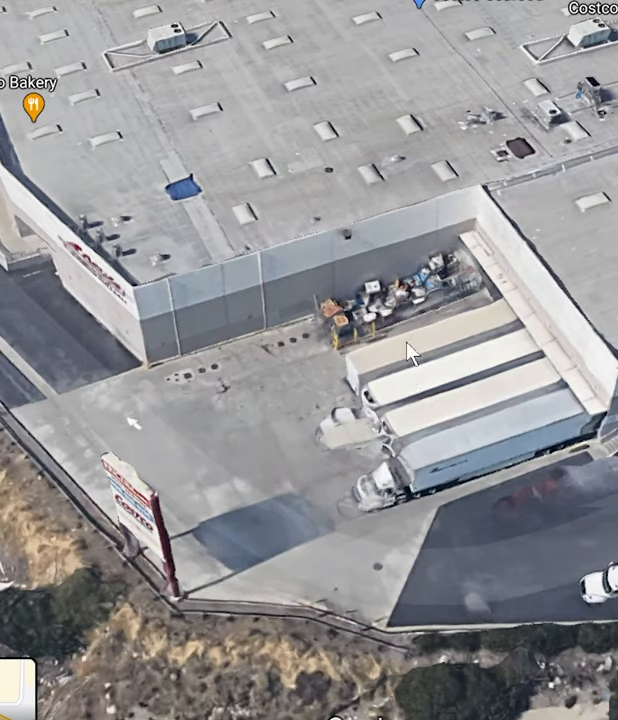
mouse_move(424, 356)
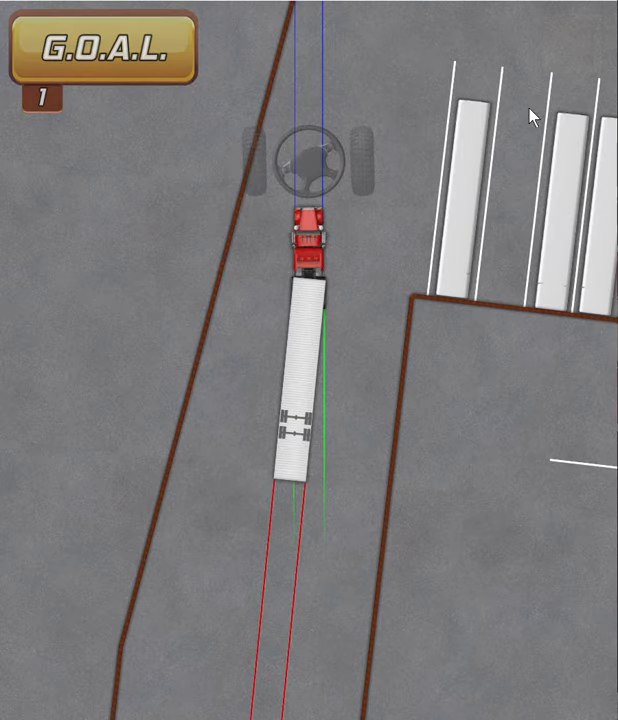
mouse_move(504, 262)
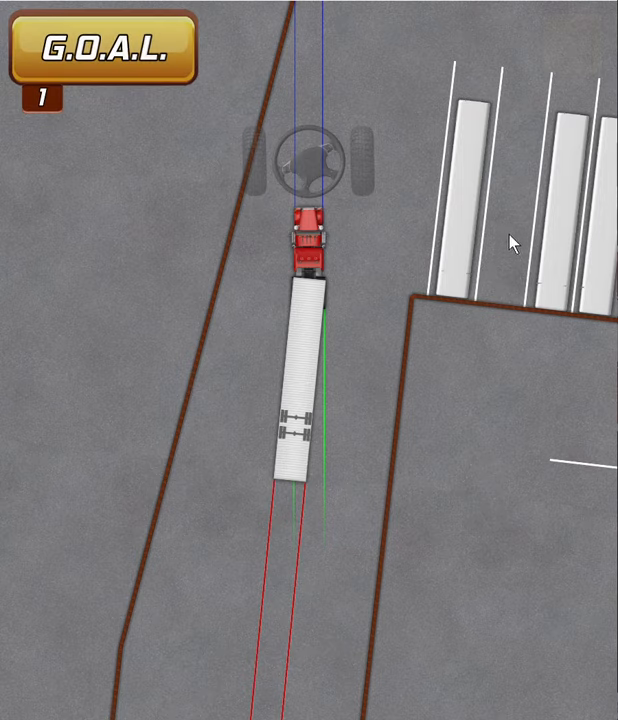
mouse_move(295, 415)
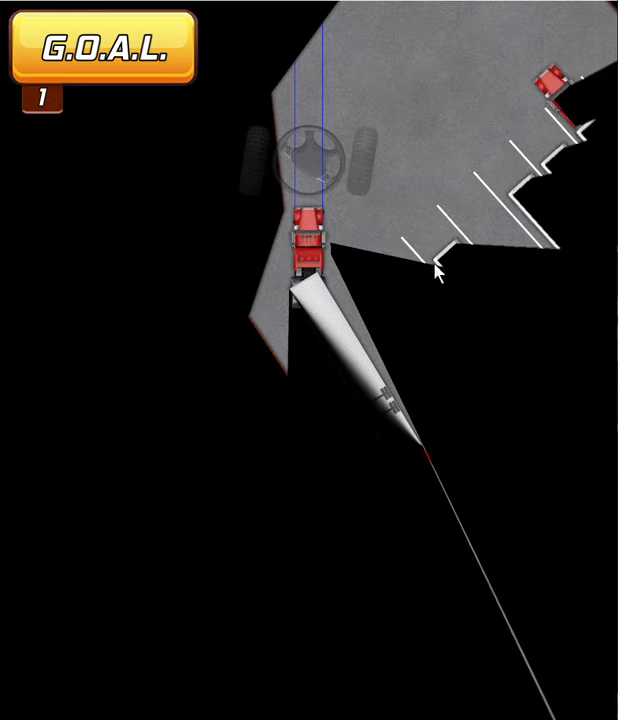
mouse_move(460, 262)
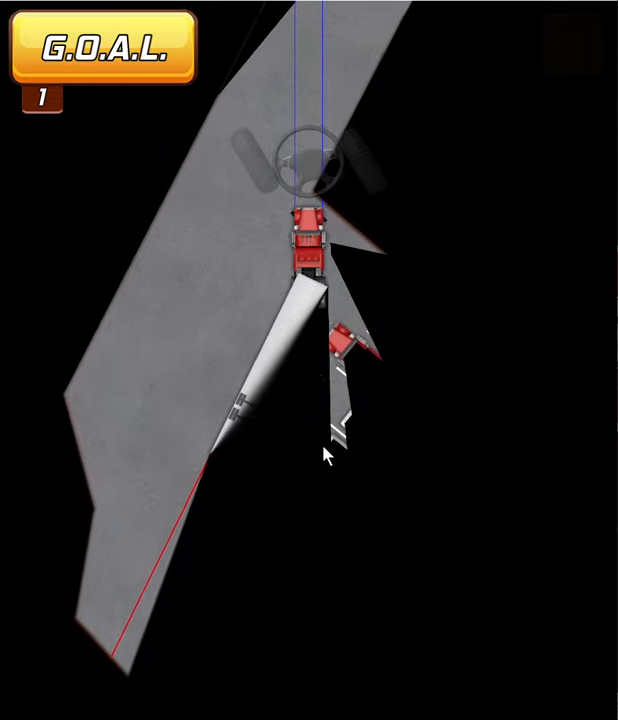
mouse_move(395, 434)
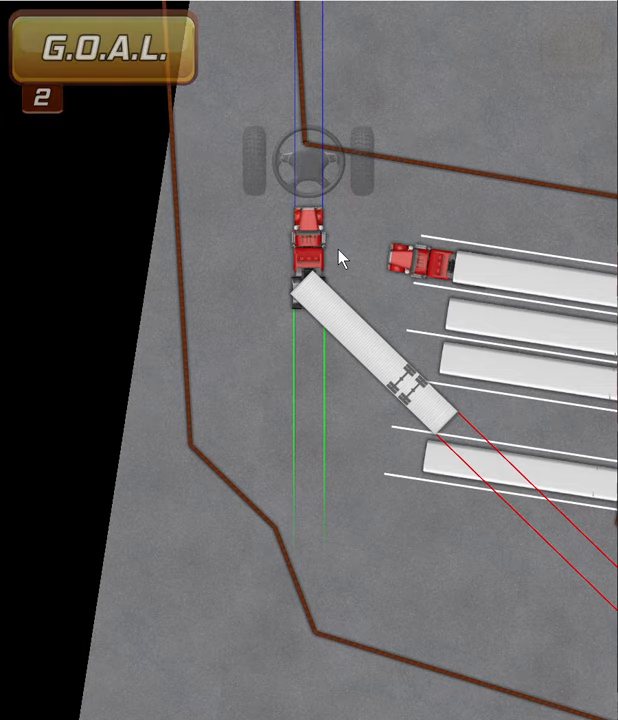
mouse_move(365, 320)
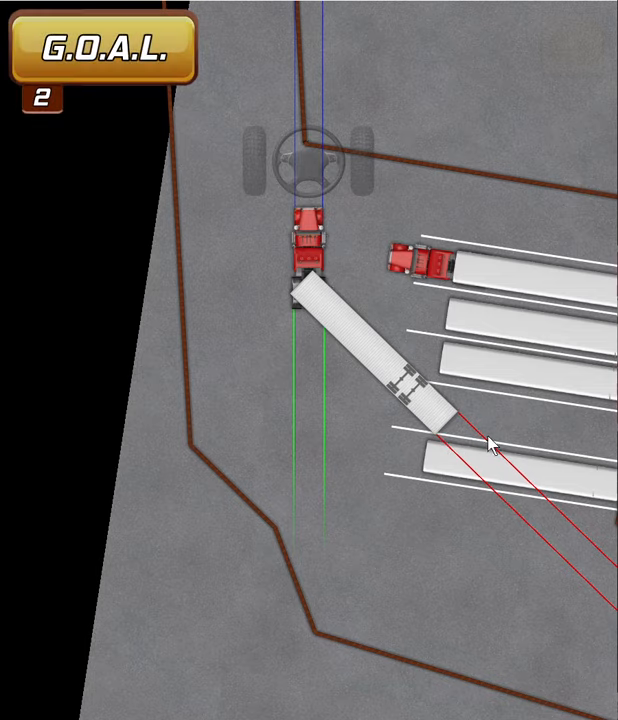
mouse_move(318, 232)
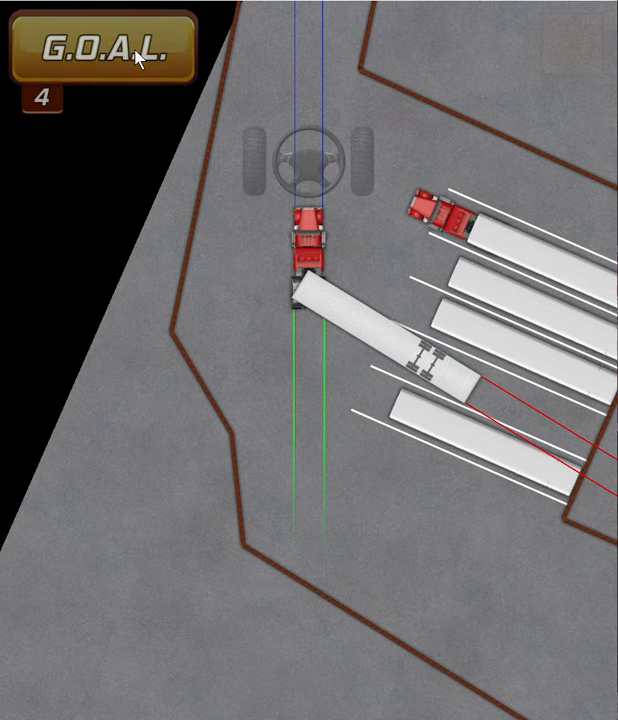
mouse_move(352, 356)
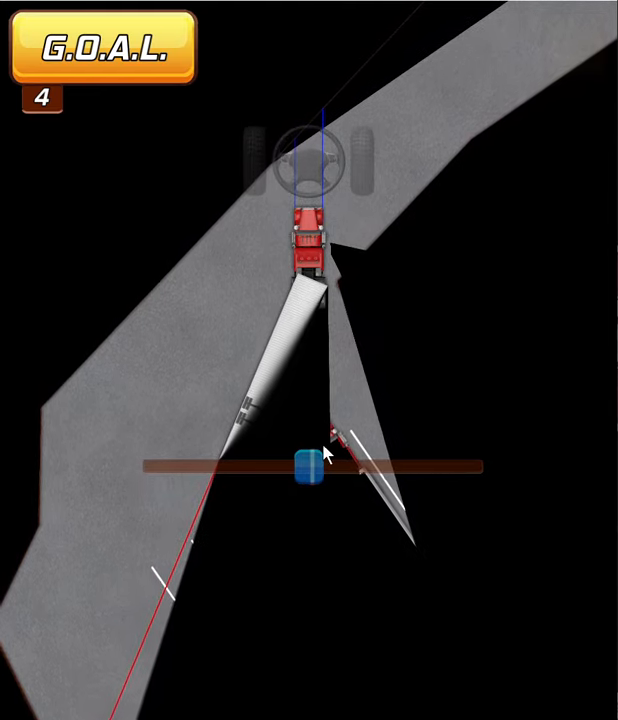
Step: Drag the steering slider to straighten the rig and back the trailer toward the docks
drag(305, 480, 410, 465)
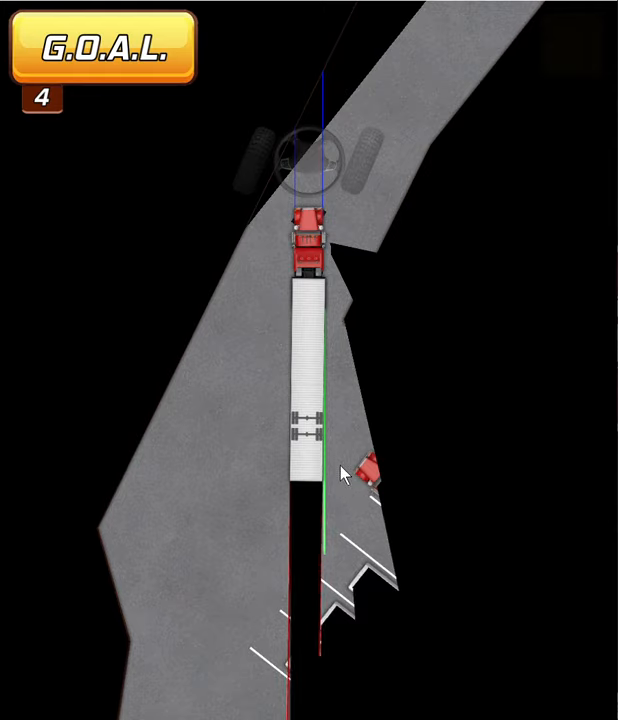
mouse_move(322, 368)
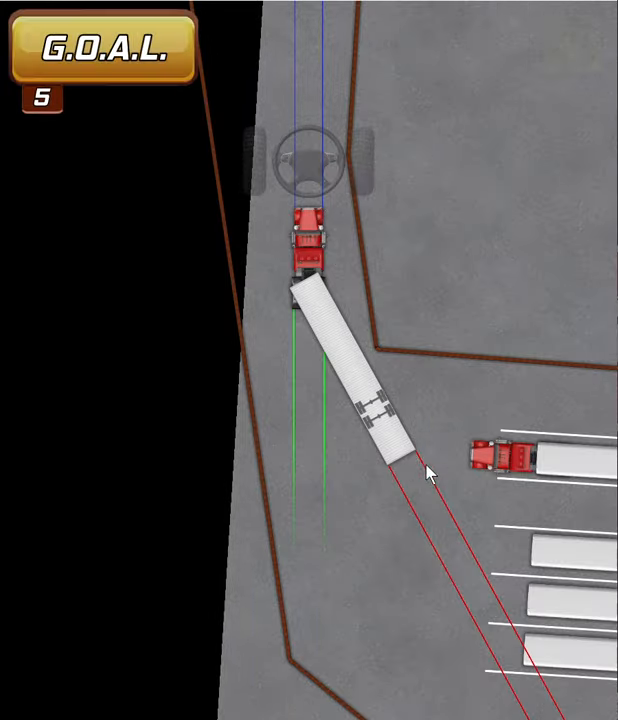
mouse_move(155, 95)
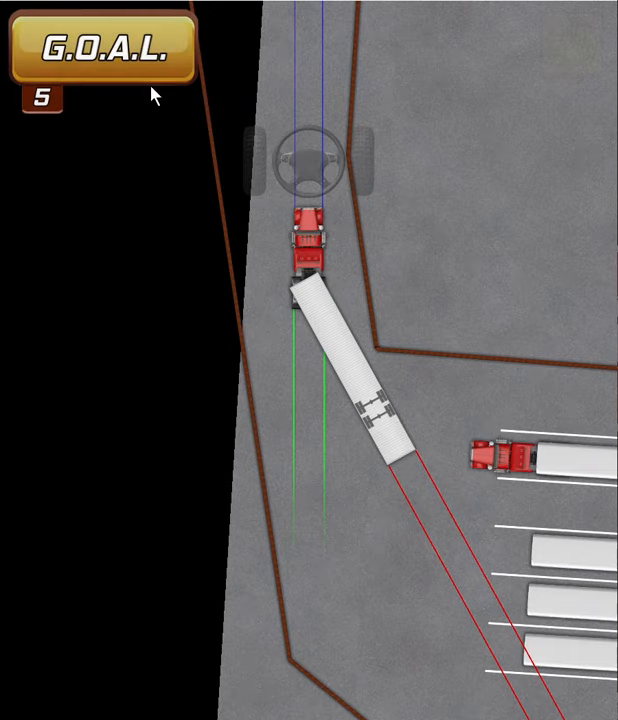
mouse_move(328, 232)
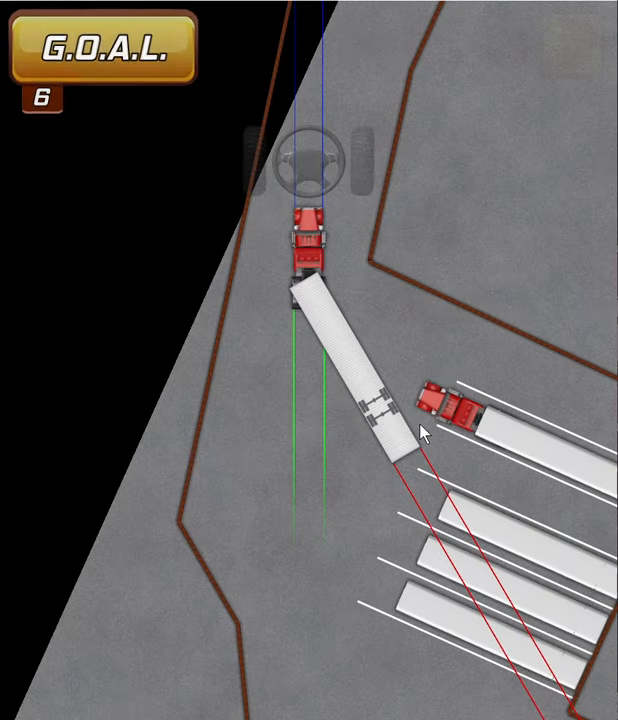
mouse_move(212, 137)
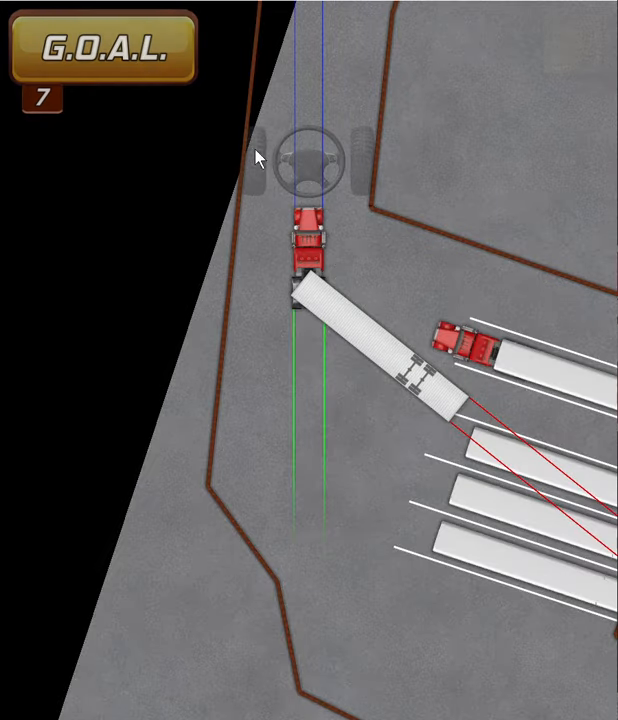
mouse_move(460, 442)
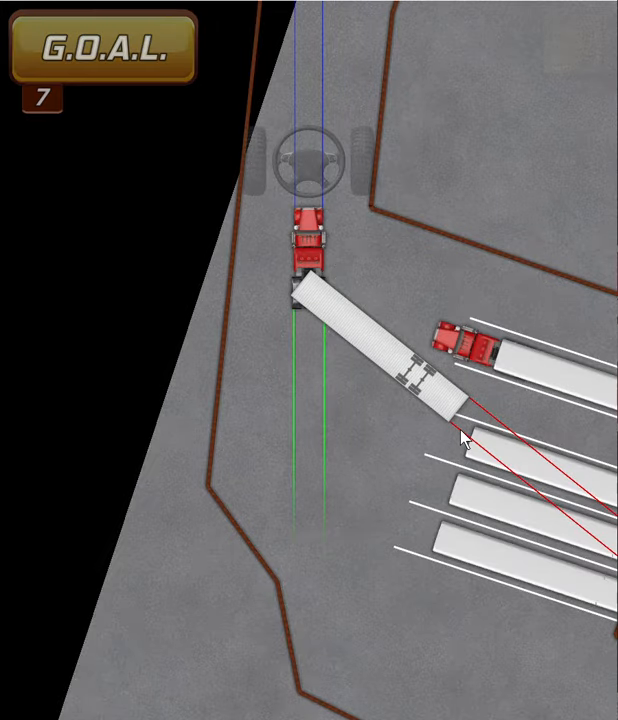
mouse_move(445, 425)
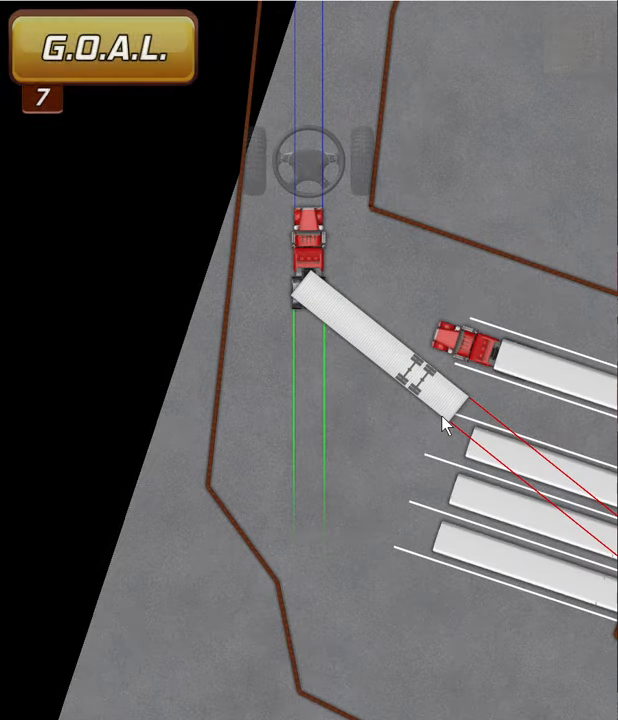